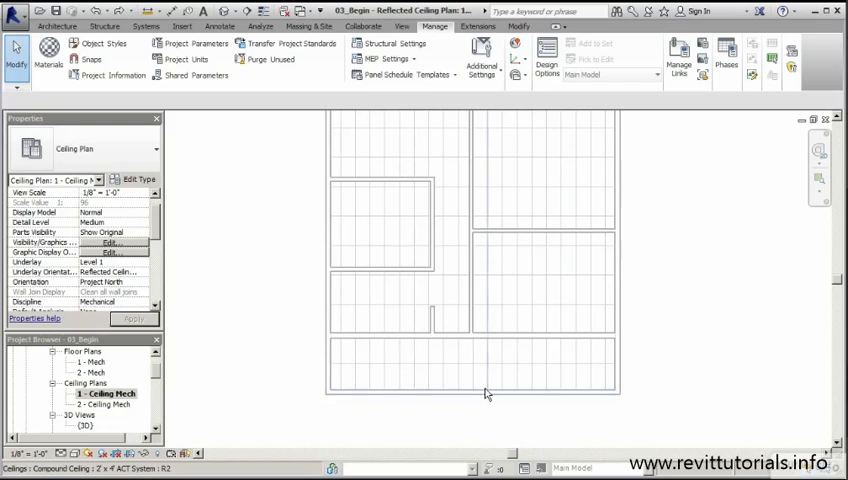
mouse_move(519, 446)
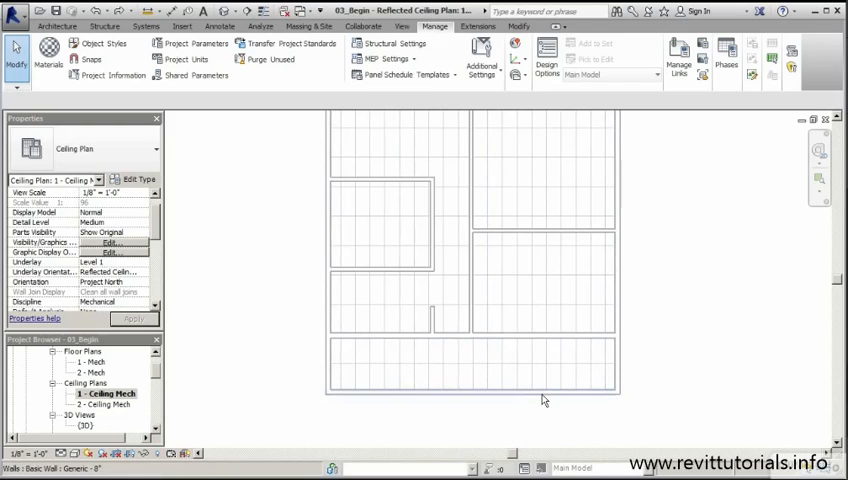
mouse_move(552, 346)
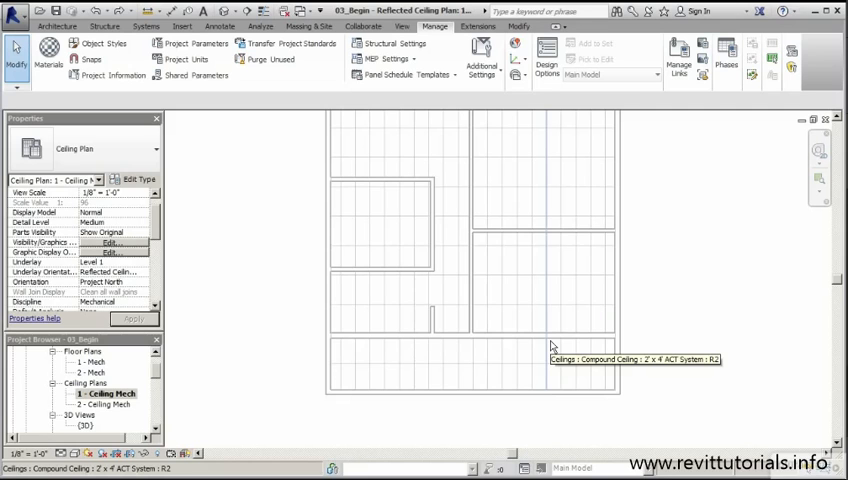
mouse_move(168, 250)
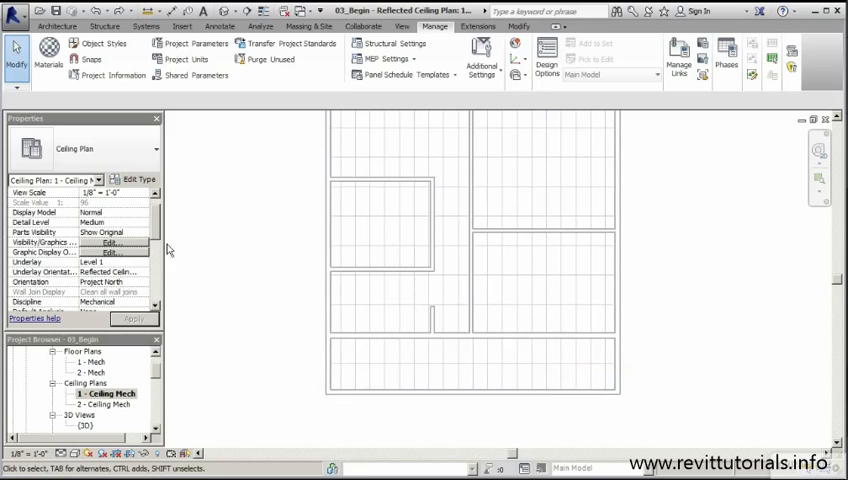
Step: Open Visibility/Graphics Overrides for the 1 - Ceiling Mech view, filtered to Electrical categories
click(115, 243)
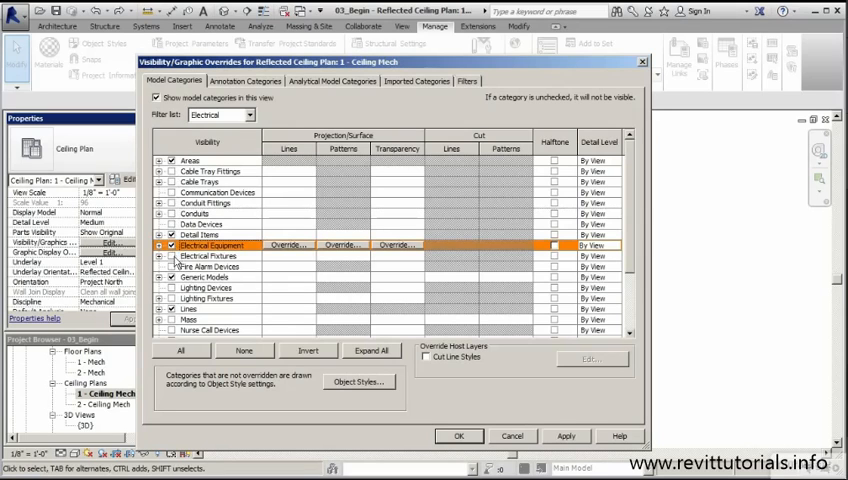
Step: Turn on Electrical Fixtures, Lighting Devices and Lighting Fixtures model categories and apply
click(210, 256)
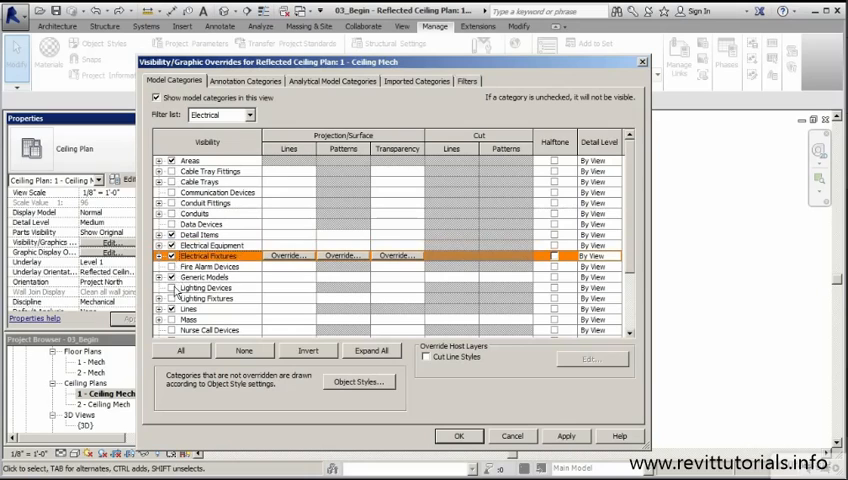
click(205, 298)
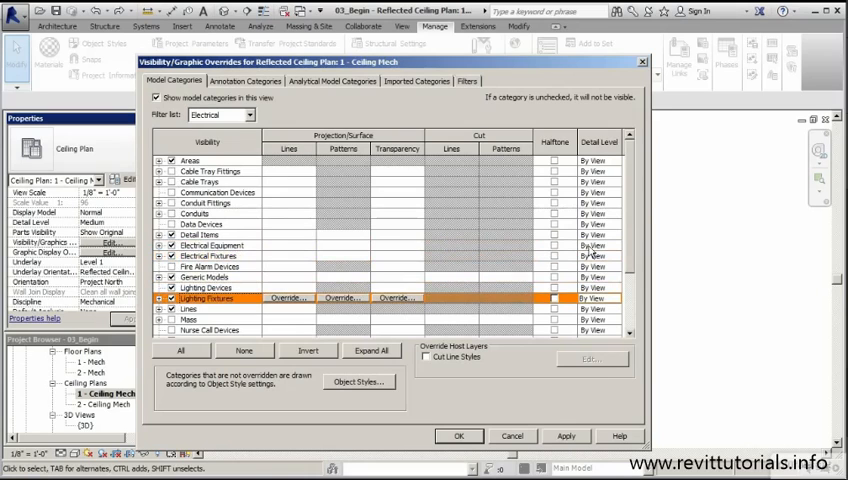
scroll(down, 3)
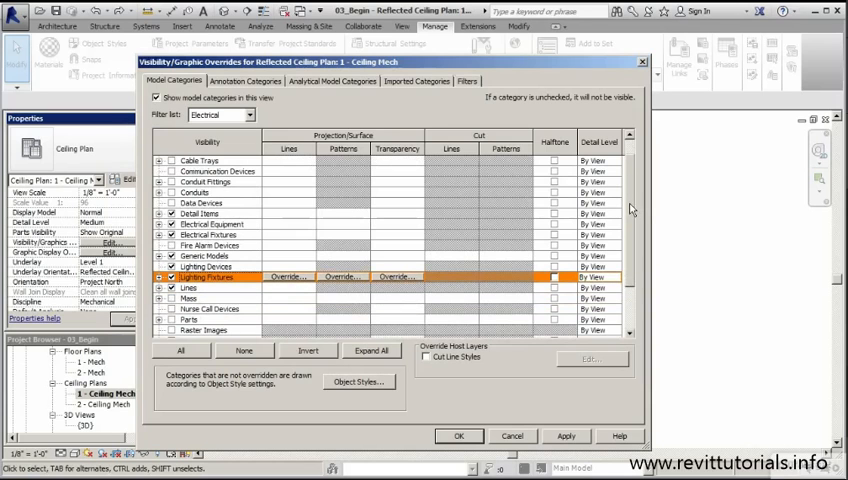
scroll(down, 3)
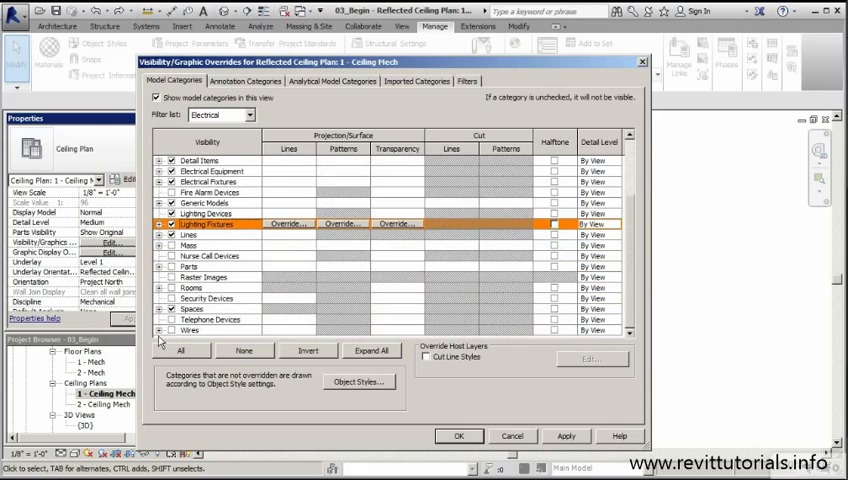
click(210, 330)
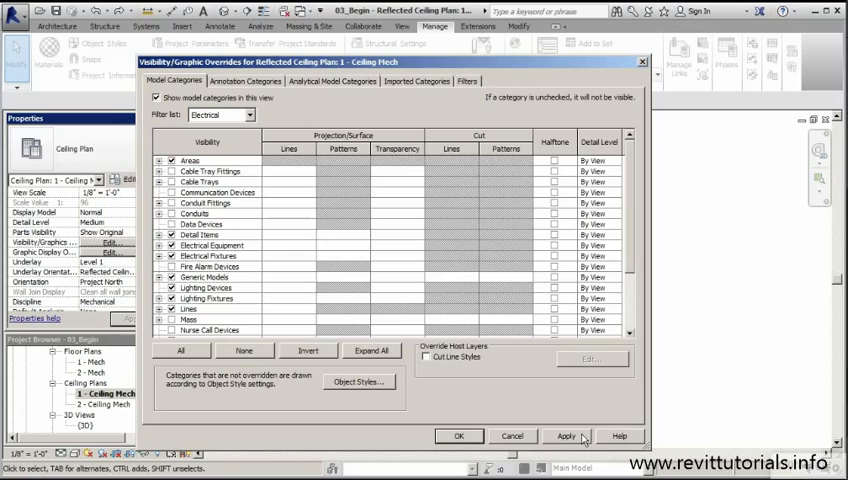
click(459, 436)
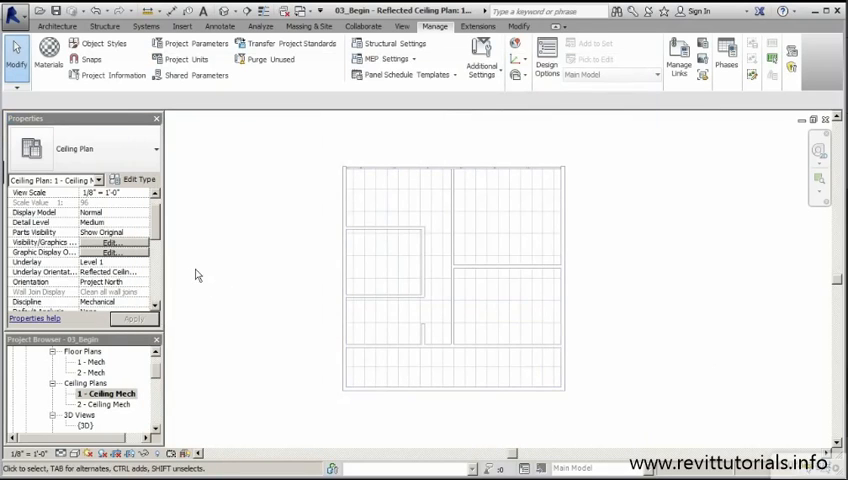
mouse_move(189, 240)
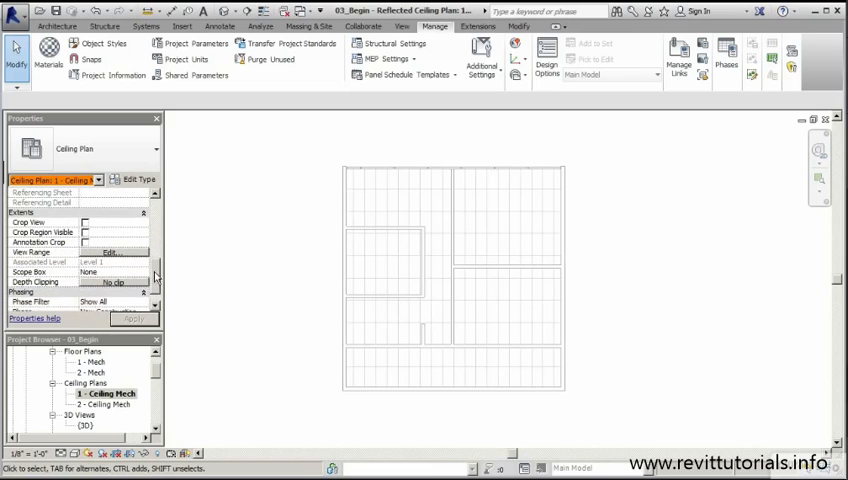
Step: Change the view range cut plane offset to 1 so door swings appear
click(108, 252)
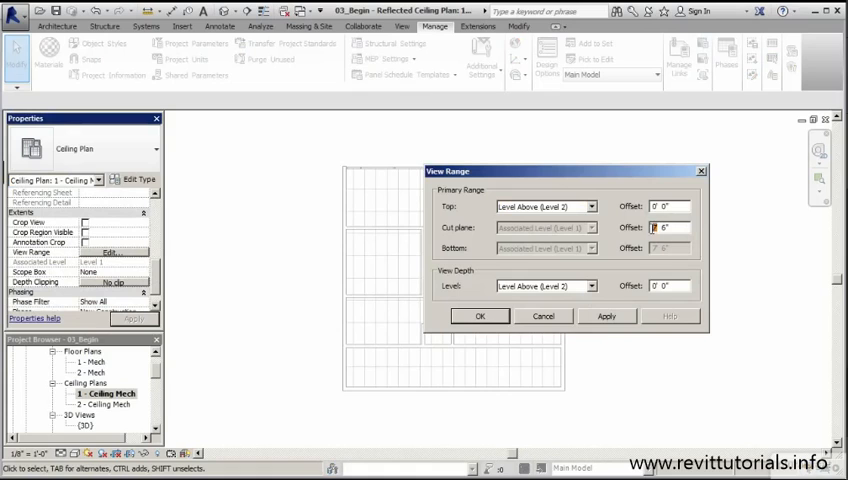
text(1)
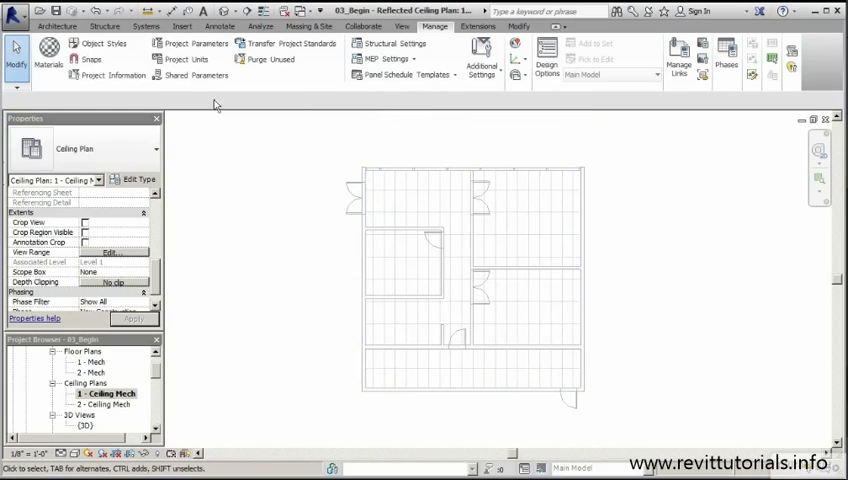
Step: Start placing electrical equipment from Systems, triggering the no-family-loaded prompt
click(146, 26)
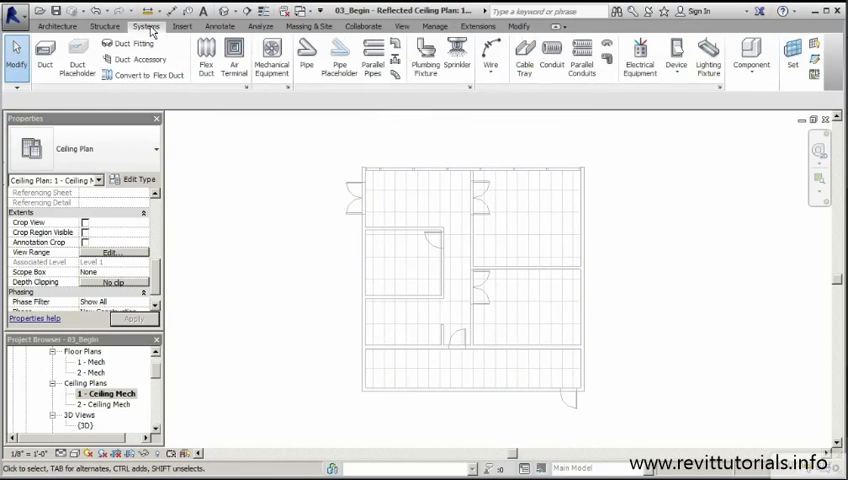
mouse_move(640, 57)
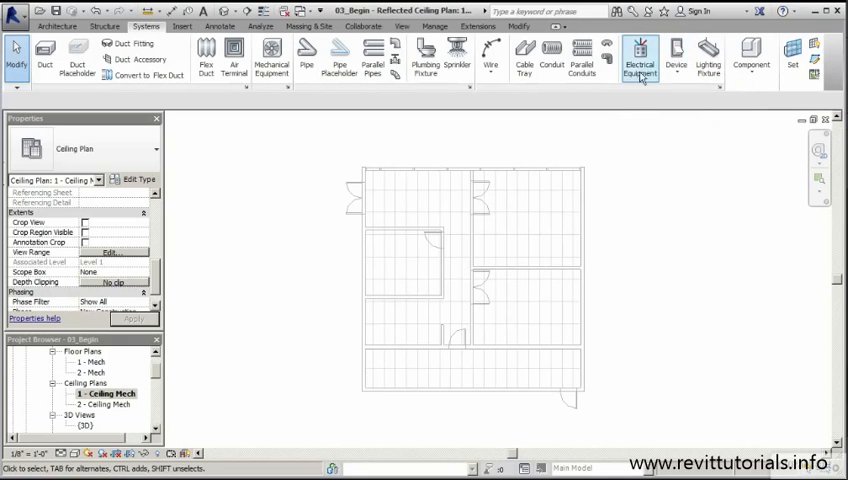
click(639, 60)
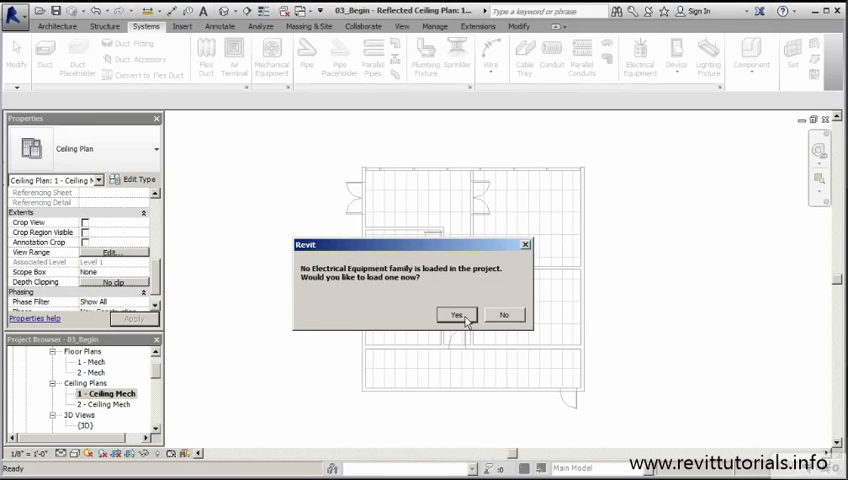
Step: Load Single Phase Panel - 120V MCB - Surface from the MEP Distribution library folder
click(457, 315)
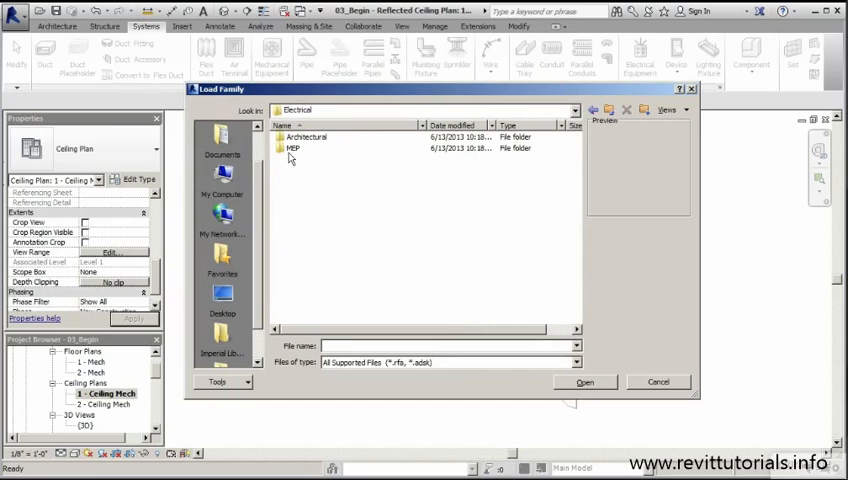
double_click(293, 148)
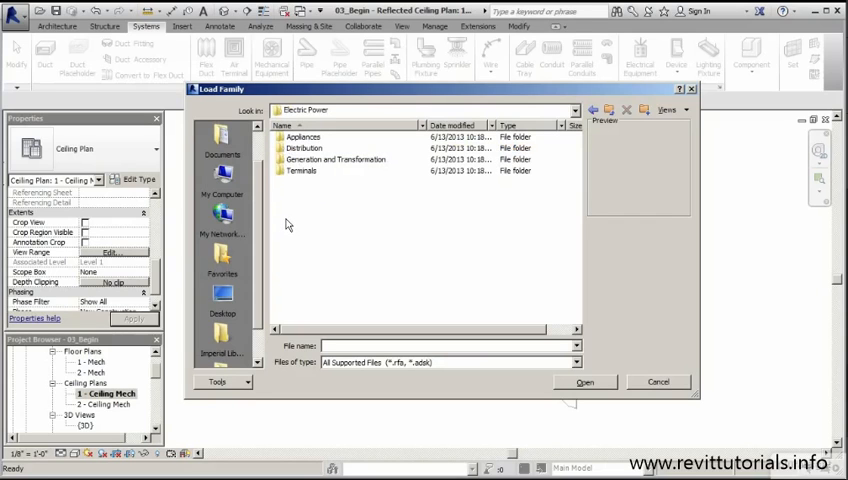
double_click(304, 148)
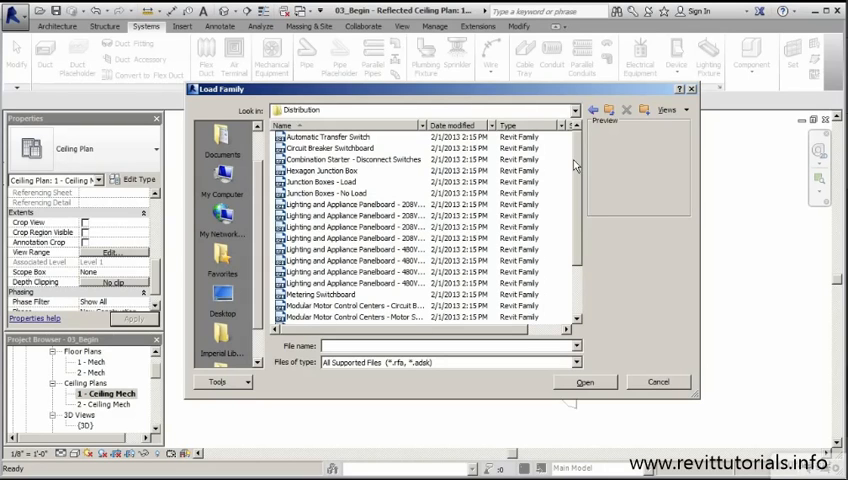
mouse_move(577, 166)
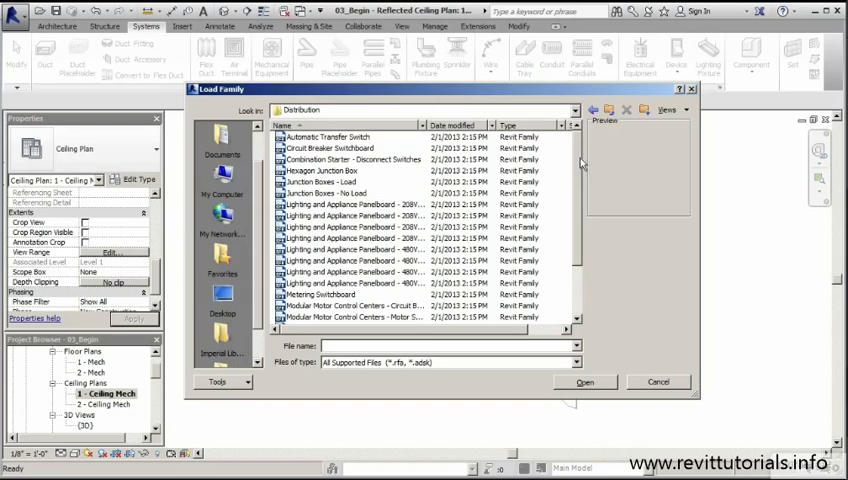
scroll(down, 3)
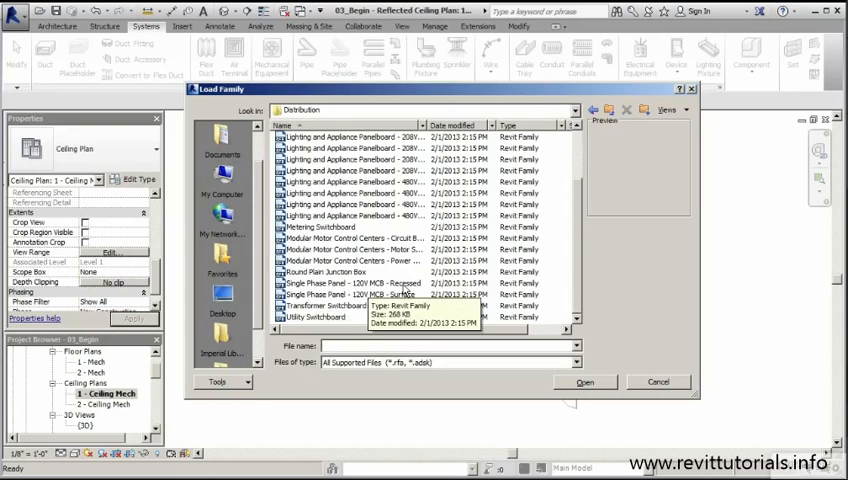
mouse_move(408, 296)
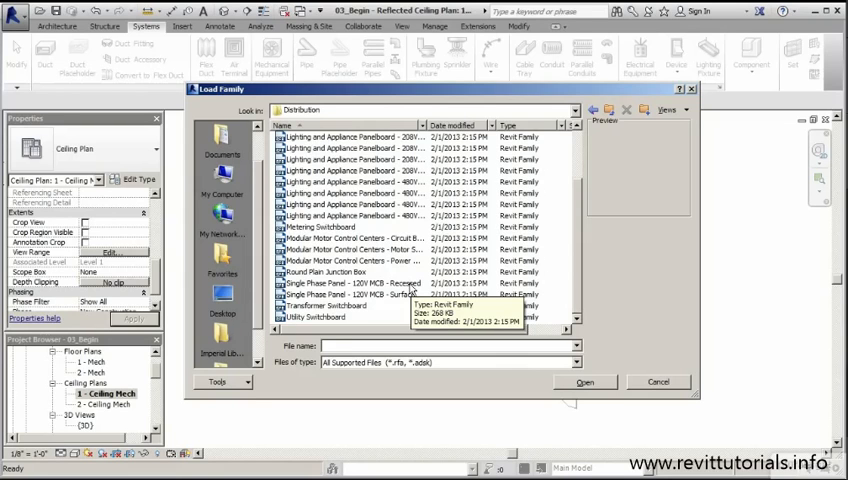
mouse_move(407, 303)
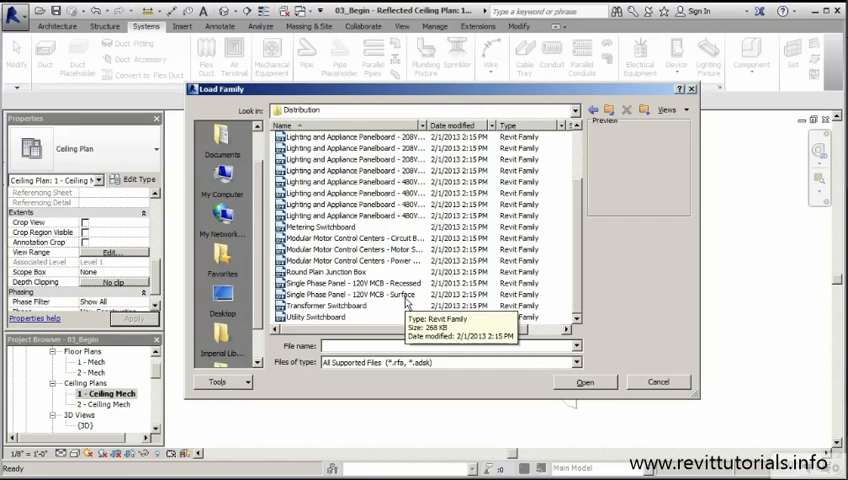
click(350, 294)
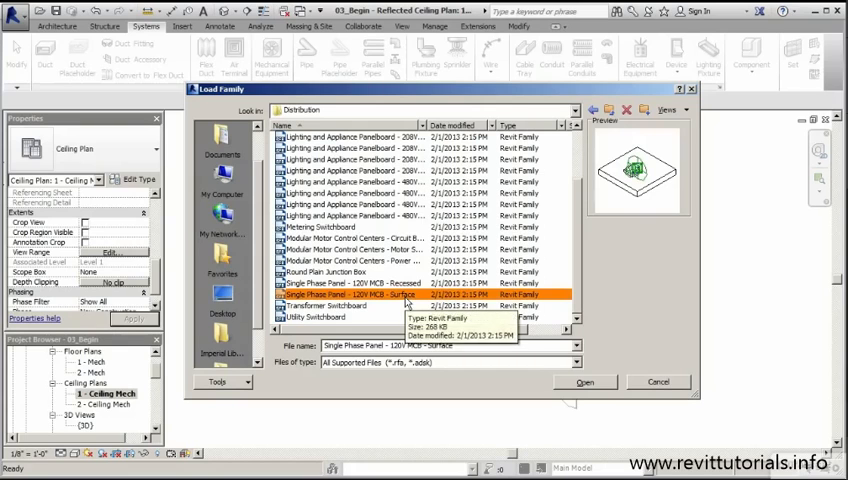
click(585, 382)
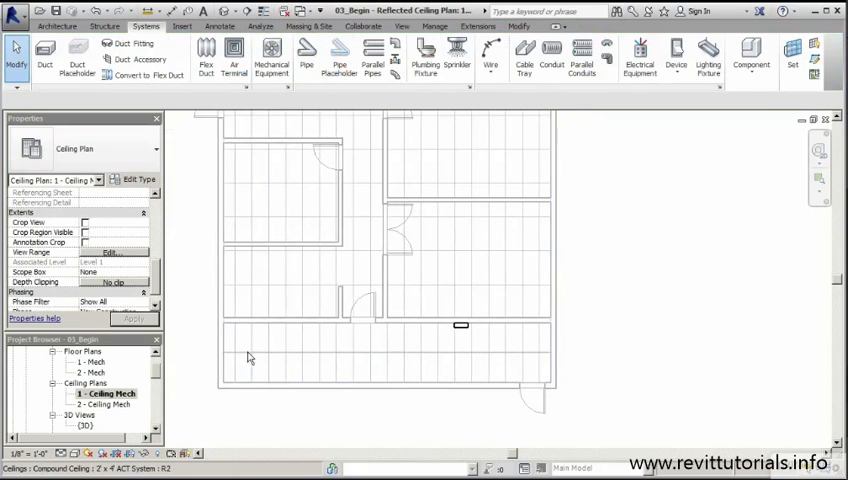
mouse_move(420, 360)
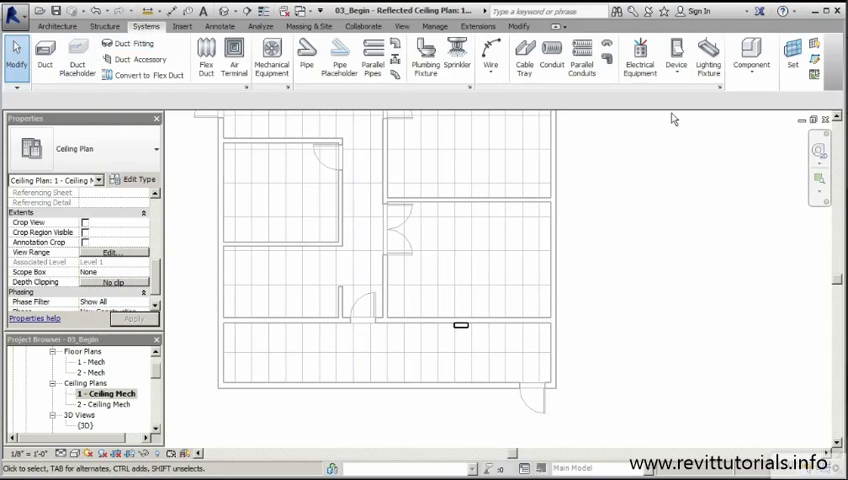
Step: Expand the Device drop-down to list the placeable device types
click(676, 57)
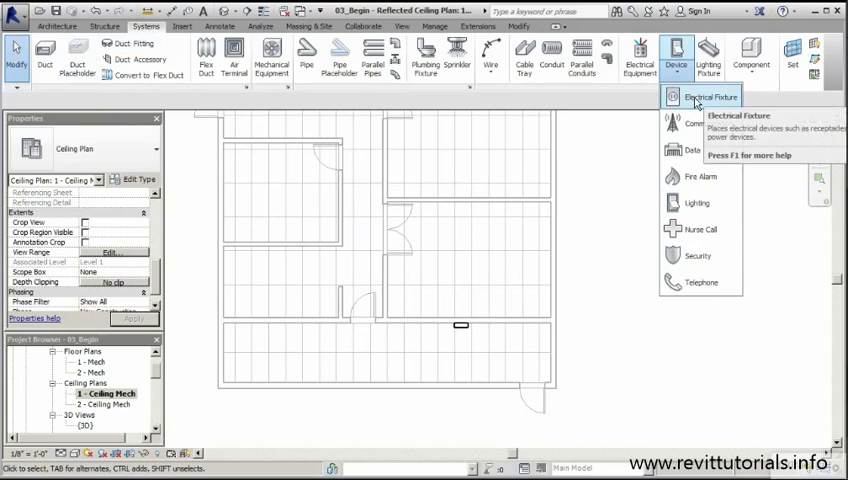
Step: Load the Duplex Receptacle family from Electrical > Electric Power > Terminals as an electrical fixture
click(711, 97)
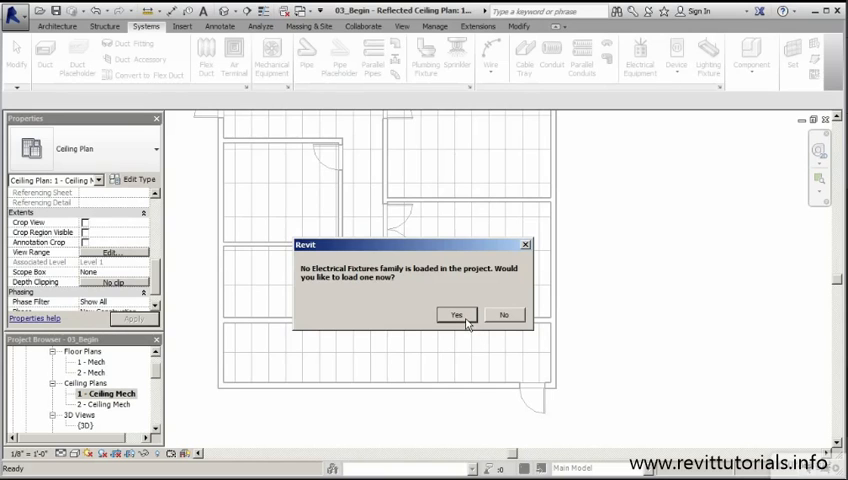
click(456, 315)
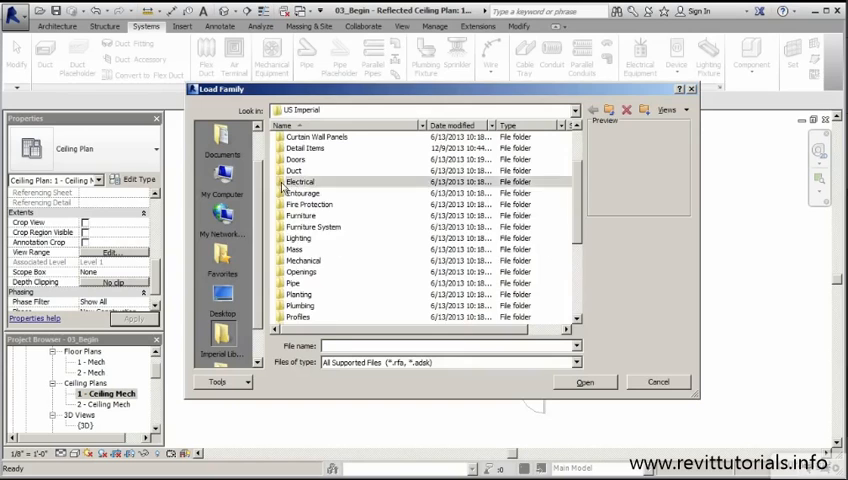
double_click(300, 181)
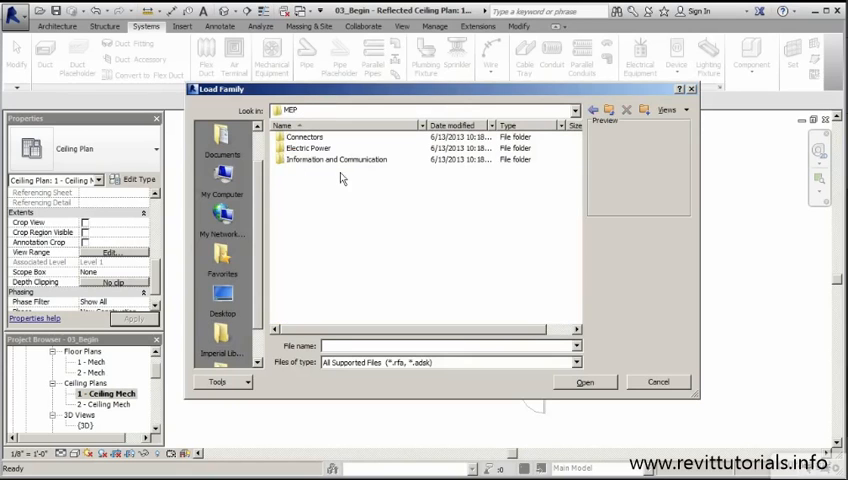
double_click(308, 148)
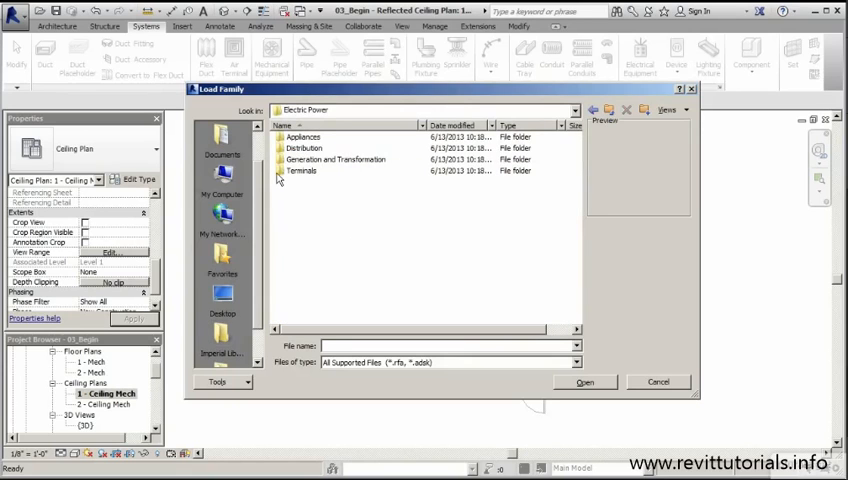
double_click(303, 171)
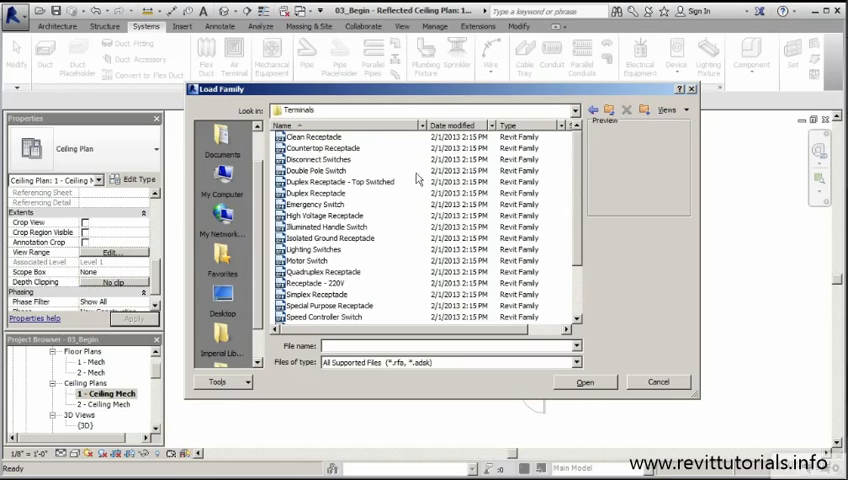
click(320, 193)
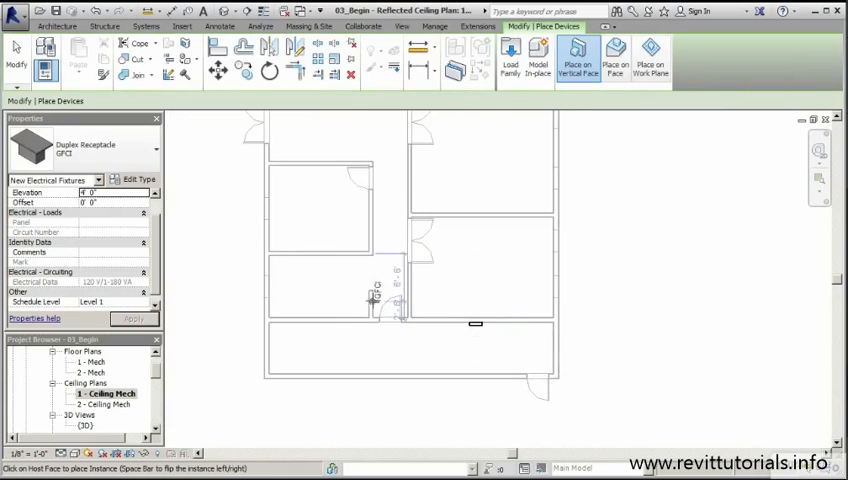
Step: Place GFCI duplex receptacles along the top wall of the lower room
click(505, 348)
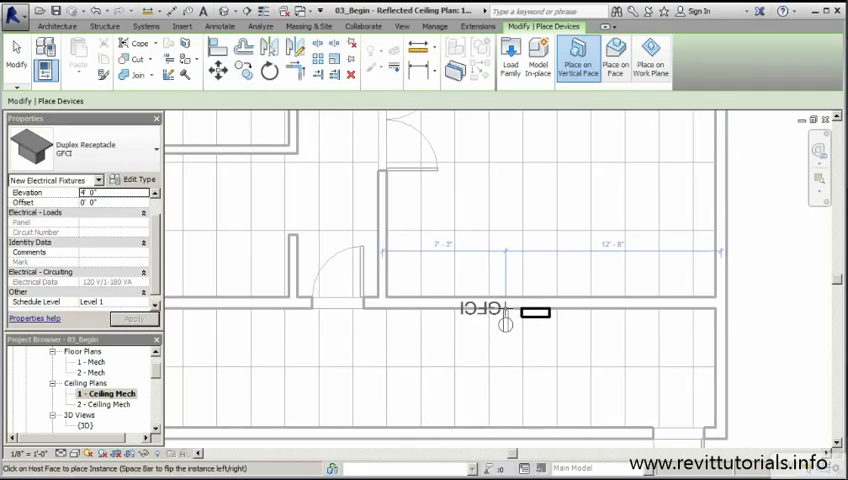
click(505, 327)
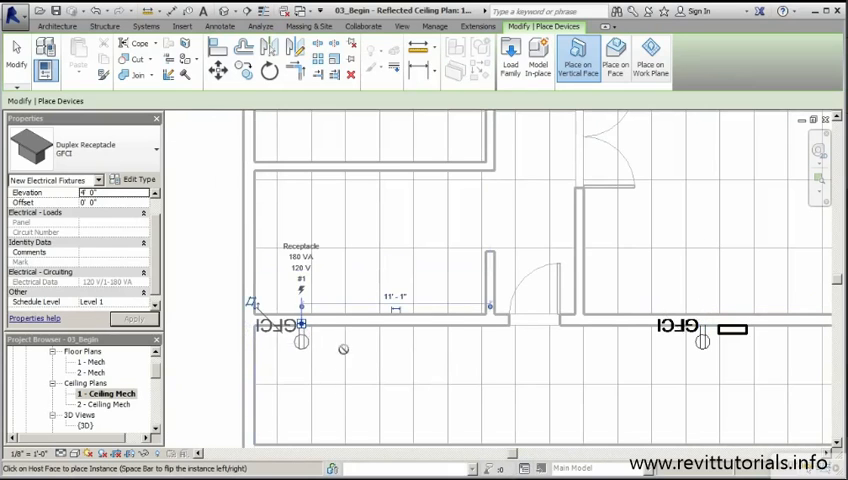
click(360, 325)
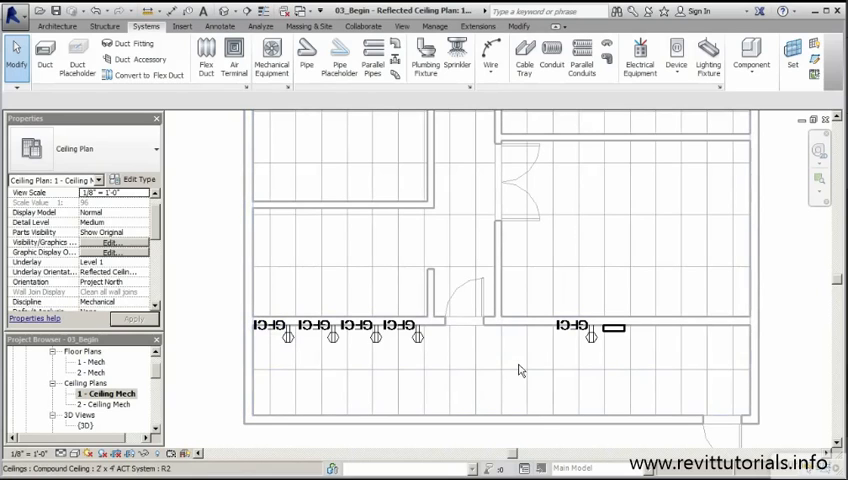
Step: Select all visible GFCI receptacles and switch them to Duplex Receptacle: Standard
click(270, 325)
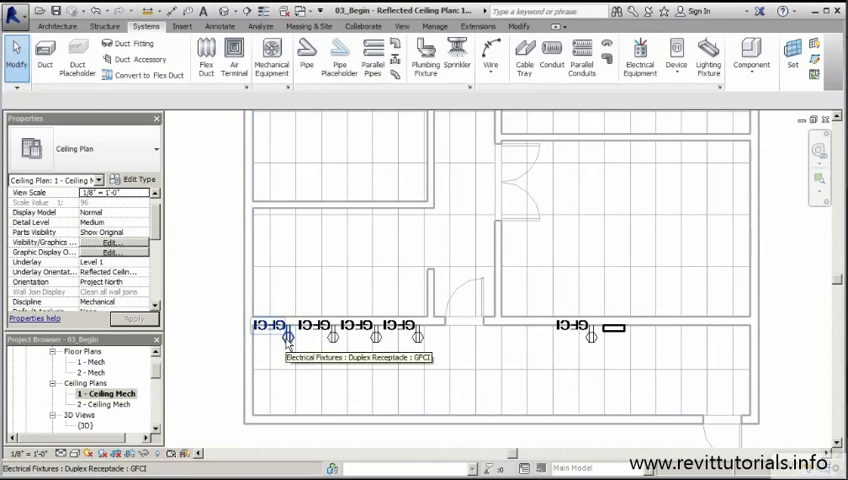
right_click(289, 327)
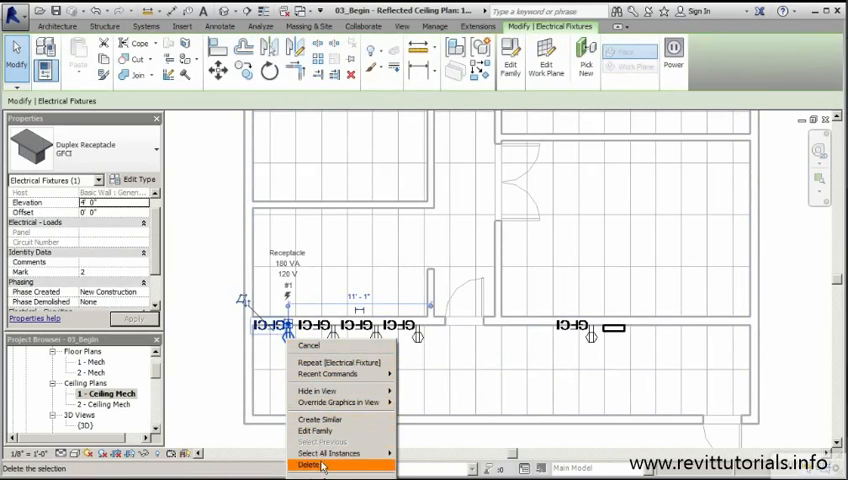
mouse_move(328, 453)
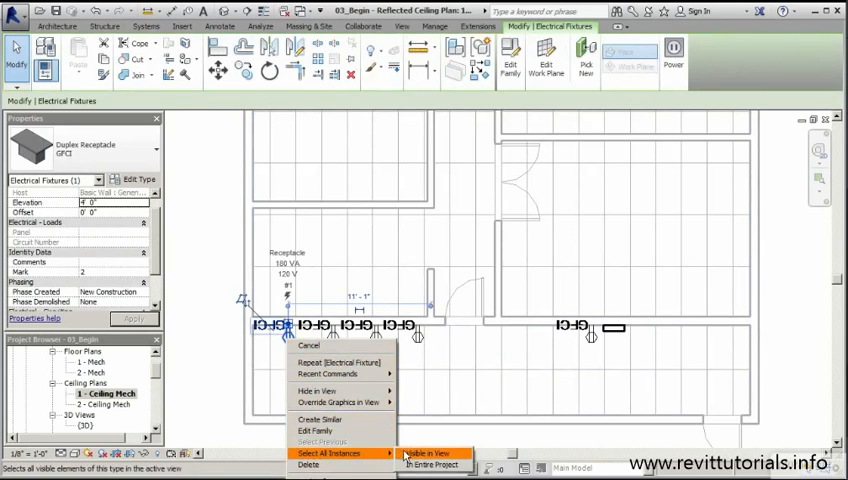
click(432, 464)
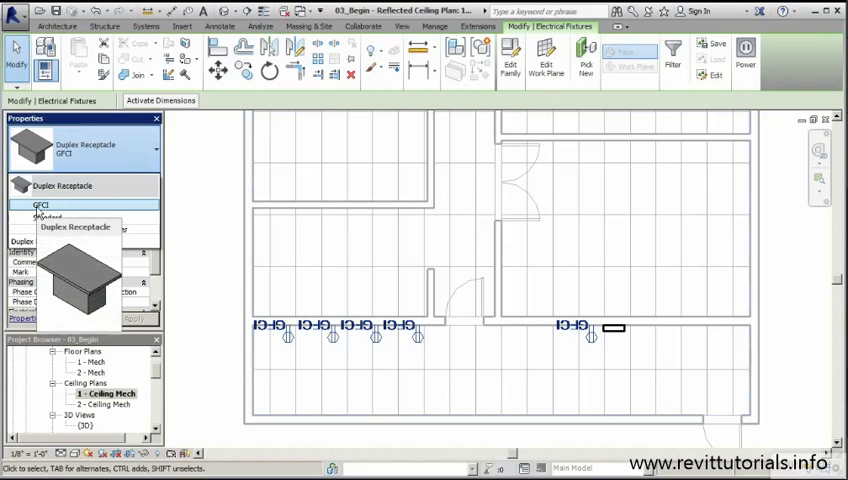
click(47, 218)
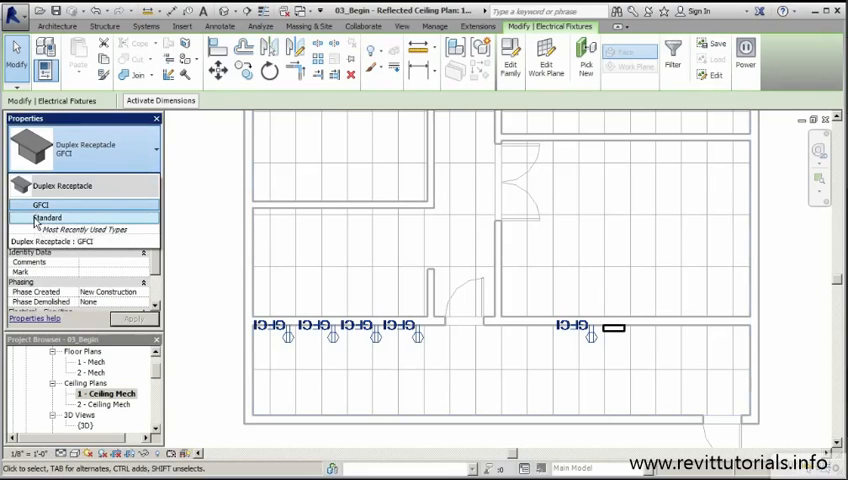
click(47, 218)
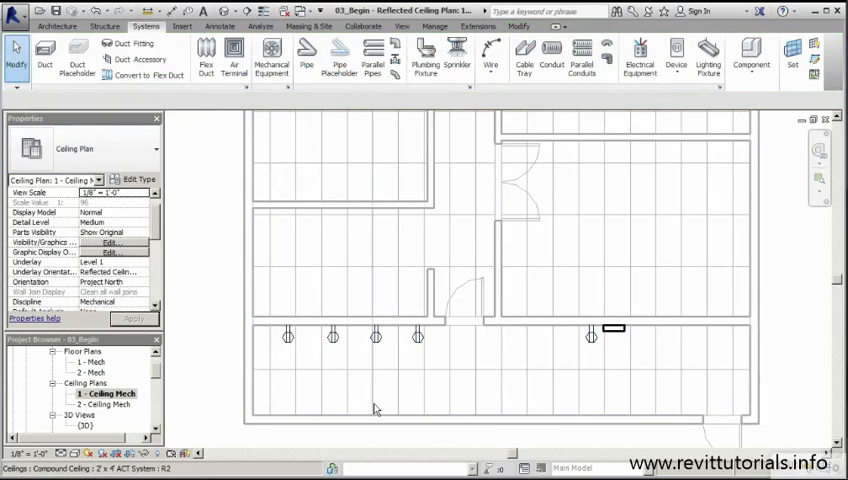
mouse_move(648, 377)
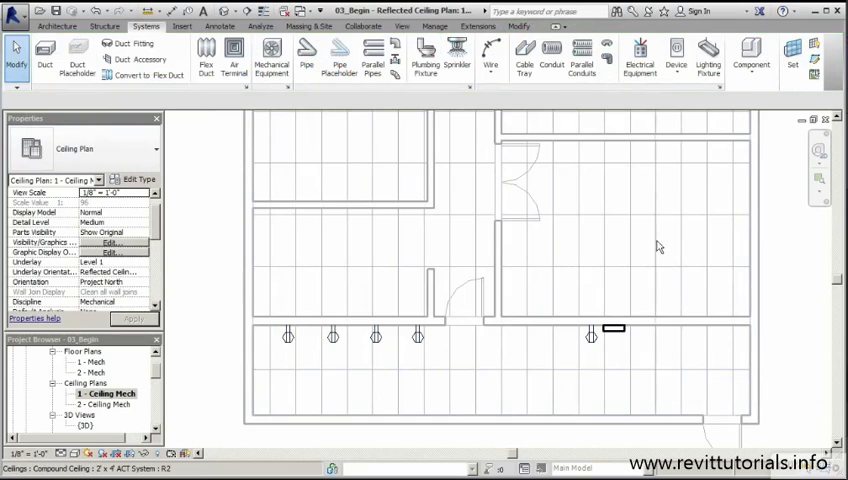
mouse_move(708, 57)
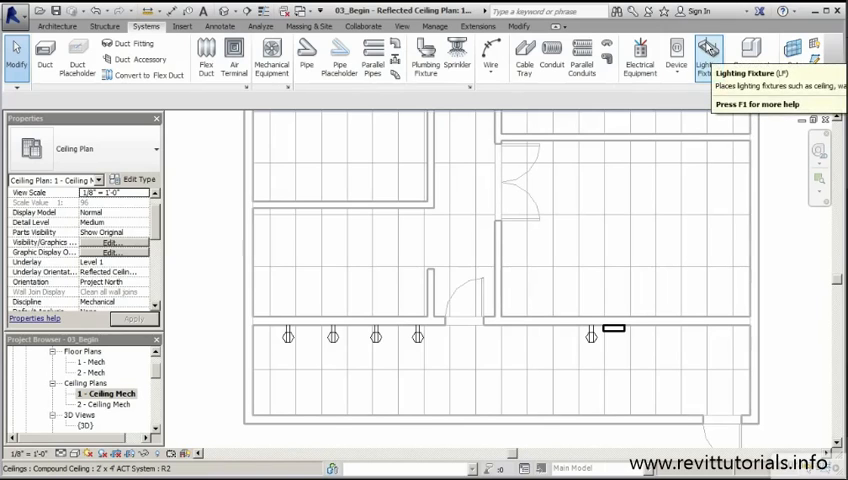
Step: Start a lighting fixture and load Troffer Light - 2x4 Parabolic from Lighting > Architectural > Internal
click(707, 55)
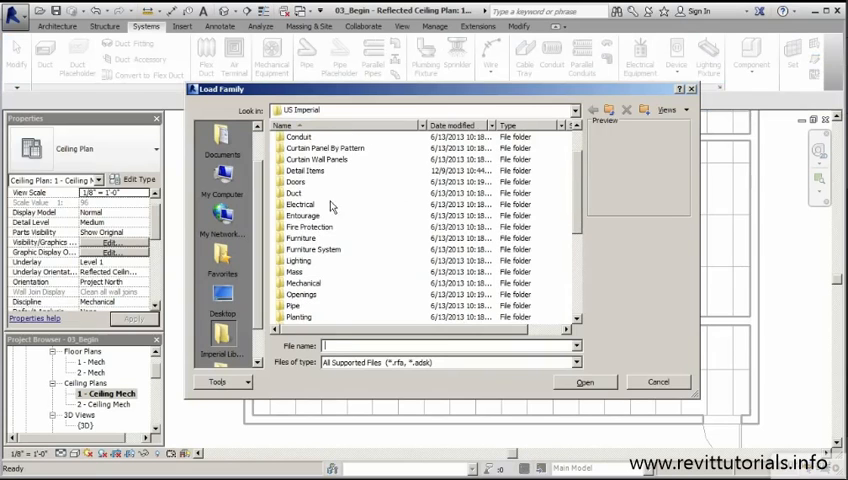
mouse_move(308, 267)
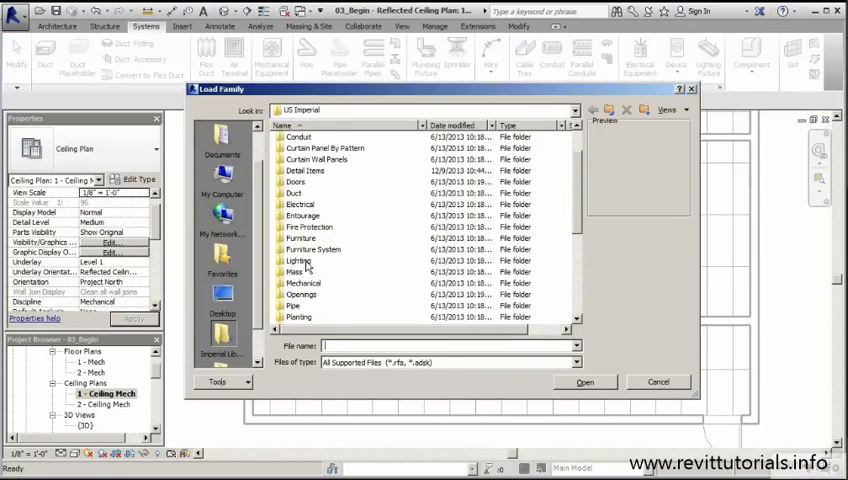
double_click(300, 261)
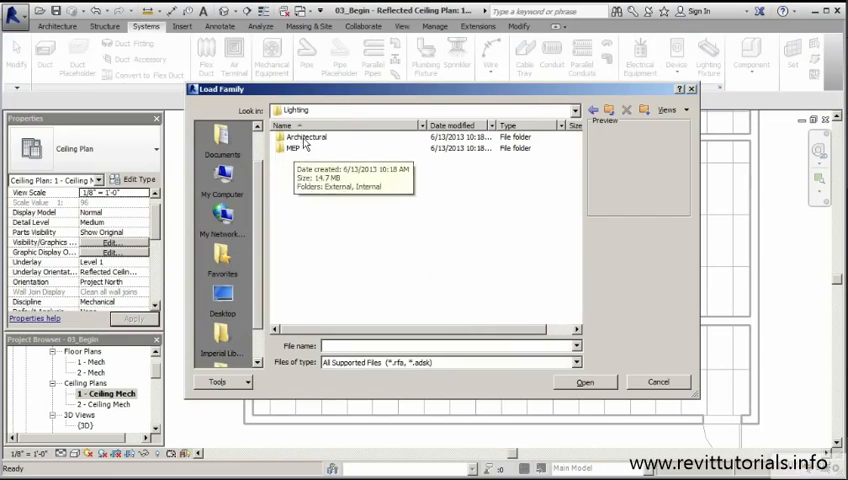
double_click(302, 148)
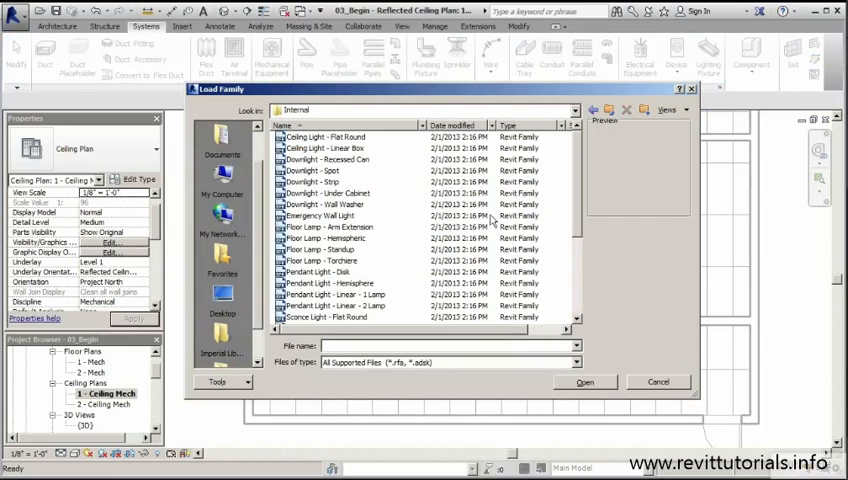
scroll(down, 3)
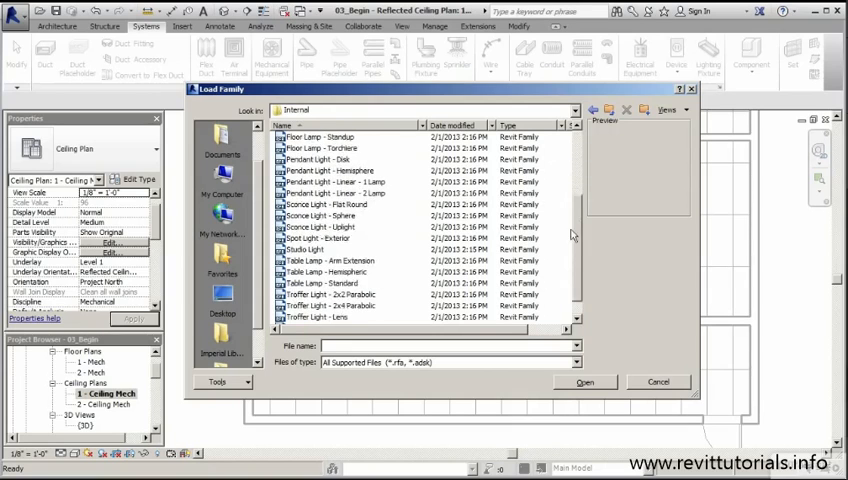
click(330, 283)
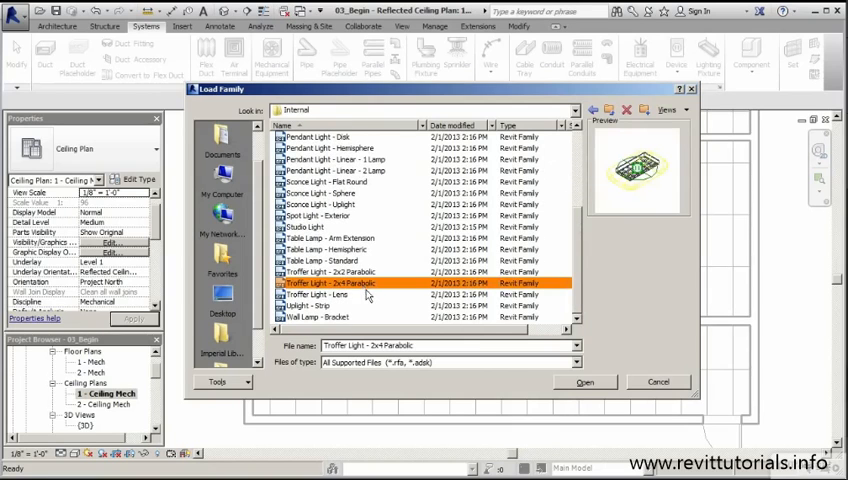
click(584, 382)
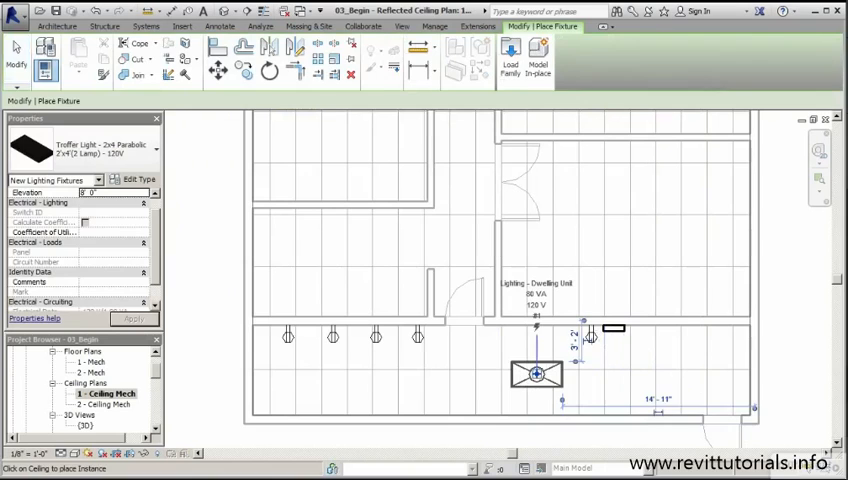
Step: Place a 2x4 parabolic troffer in the lower room and start rotating it 90°
click(537, 374)
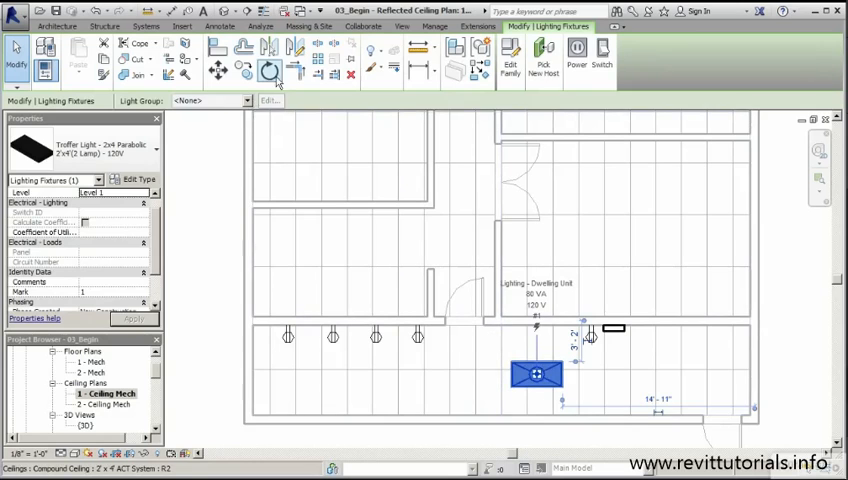
click(266, 71)
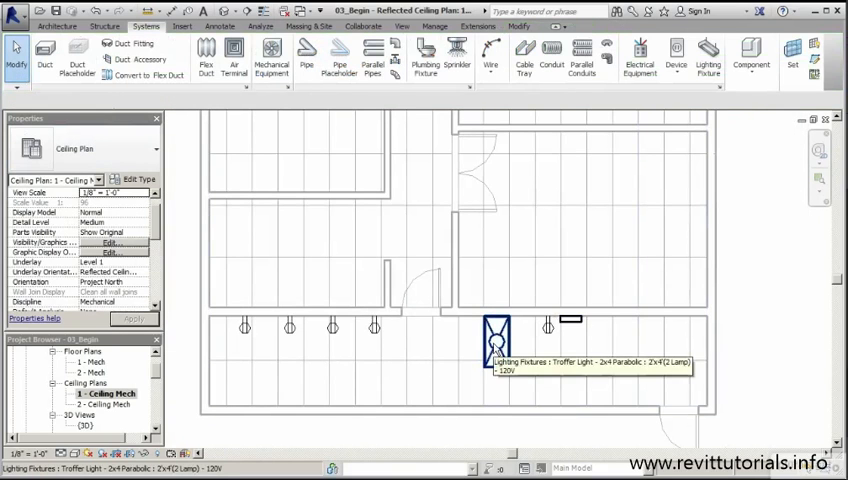
Step: Add two more 2x4 troffer lights on the lower room's left side
click(497, 340)
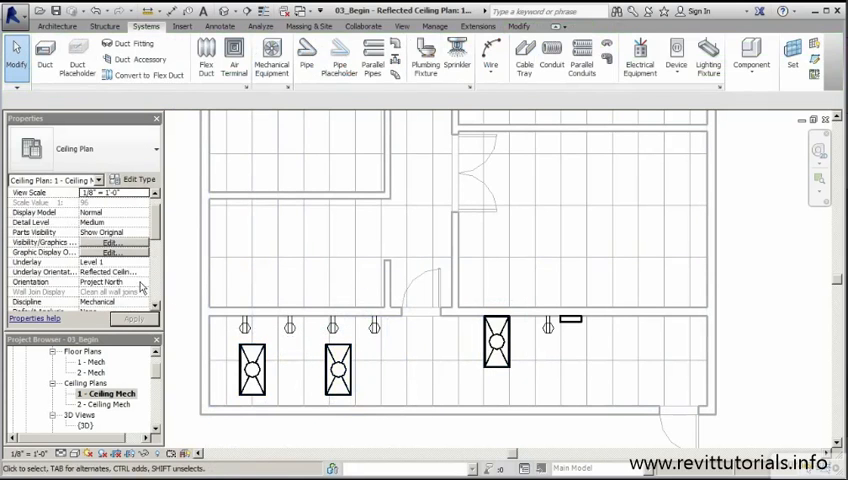
mouse_move(358, 370)
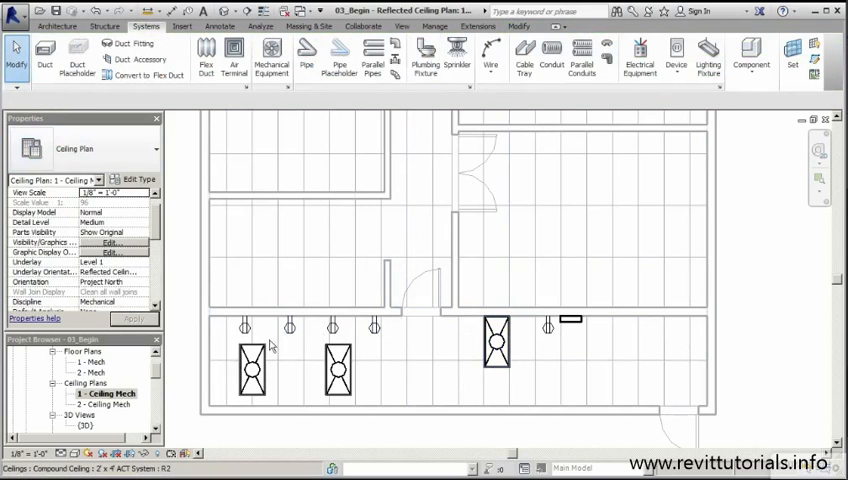
mouse_move(620, 383)
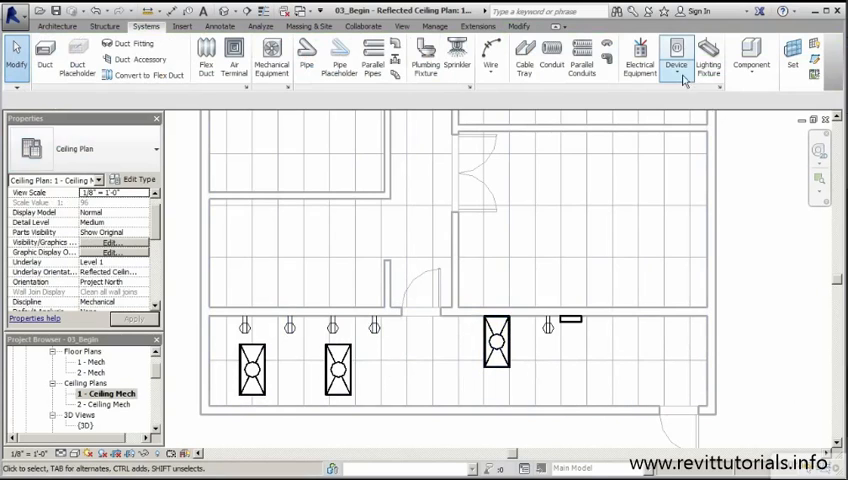
Step: Start a lighting device placement and load the Lighting Switches family from Terminals
click(676, 57)
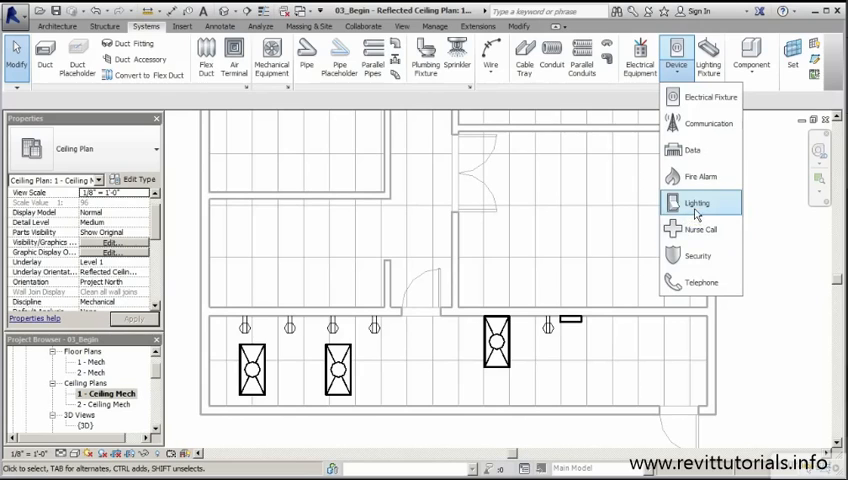
click(697, 203)
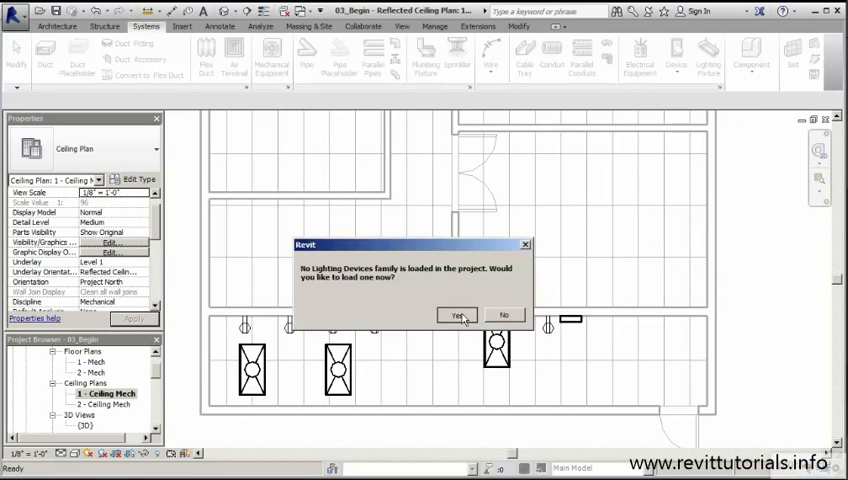
click(456, 315)
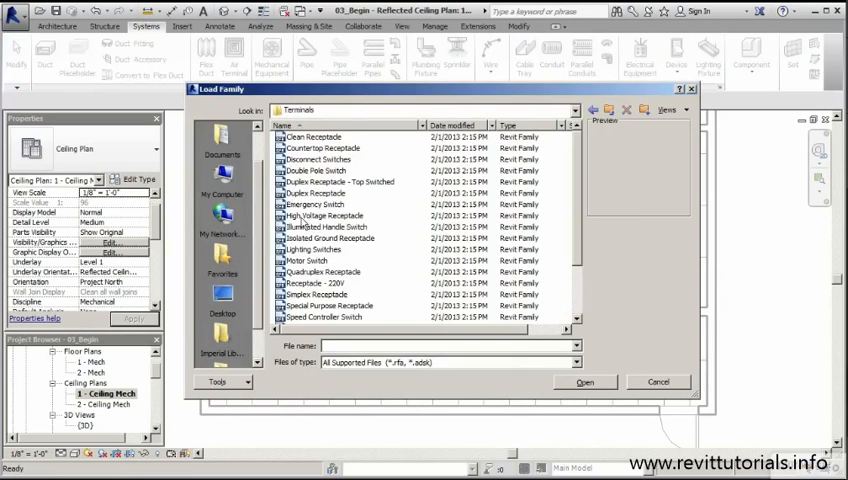
scroll(down, 3)
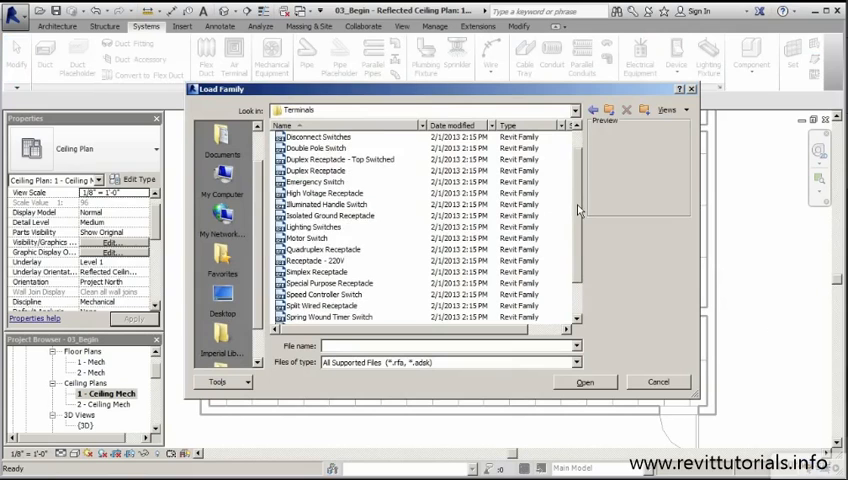
click(313, 227)
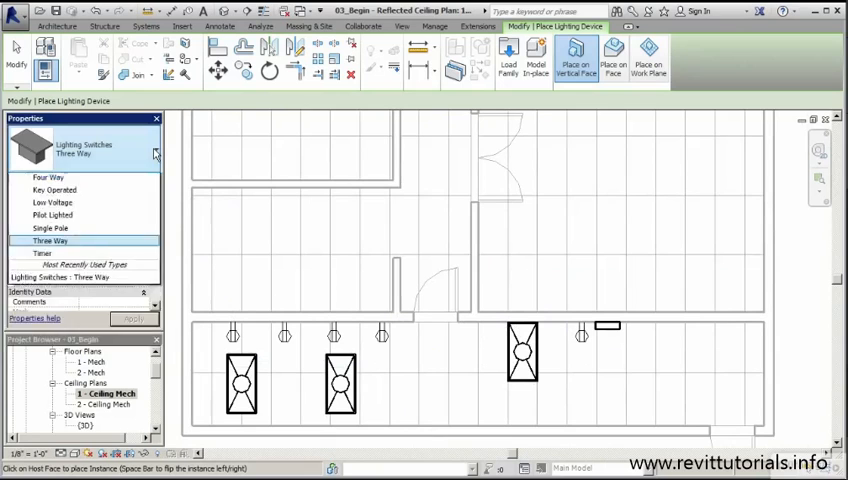
Step: Choose the Single Pole lighting switch type and place it beside the door
click(156, 153)
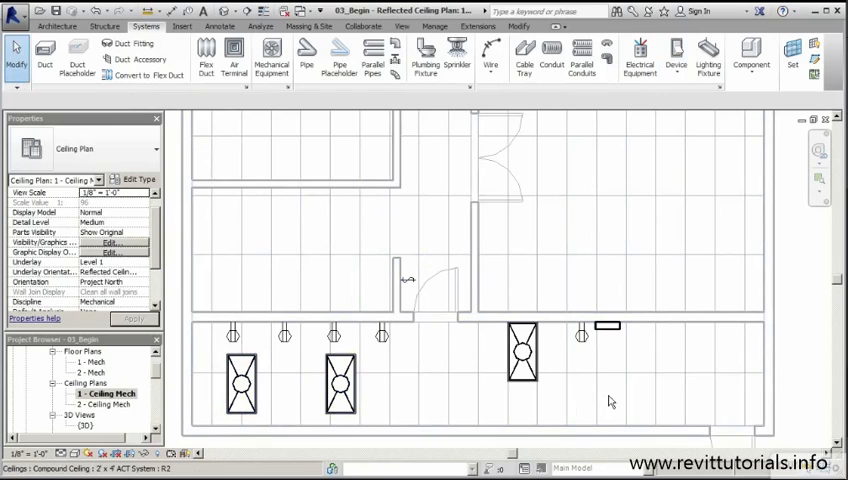
mouse_move(610, 401)
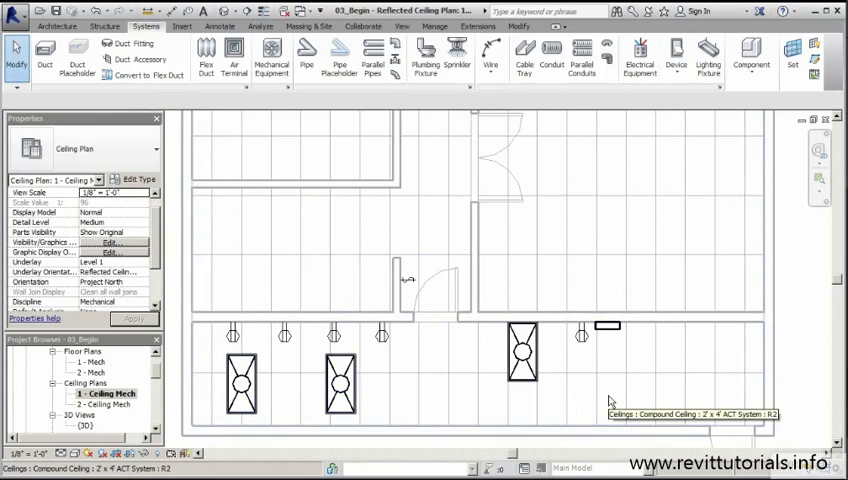